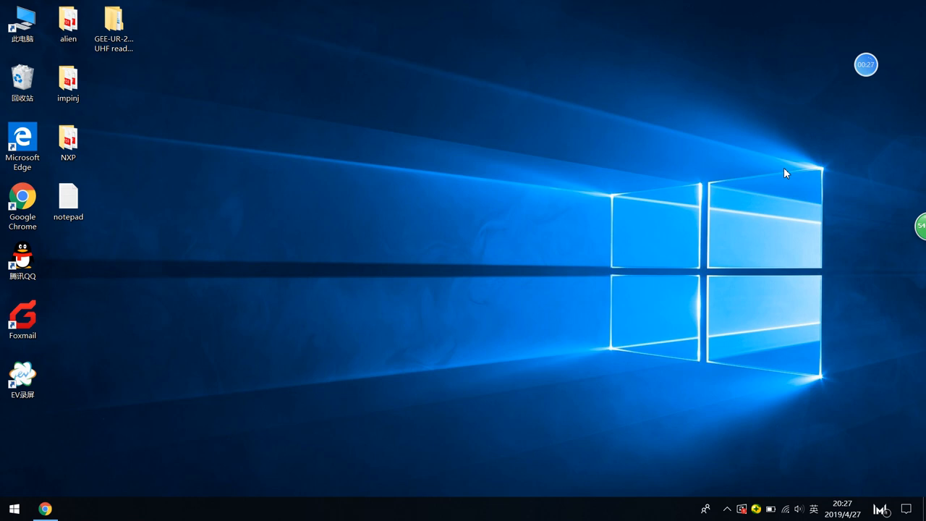
Open the GEE-UR-2000 UHF reader writer SDK folder from the desktop.
click(68, 21)
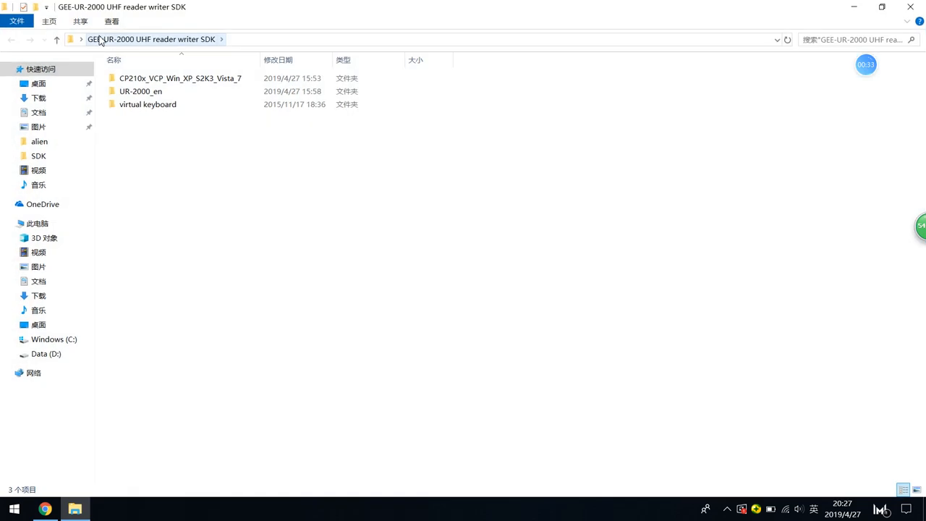
Browse UR-2000_en > Demo > DELPHI > UHFReader09 and run UHFReader09demo_en.exe.
click(141, 91)
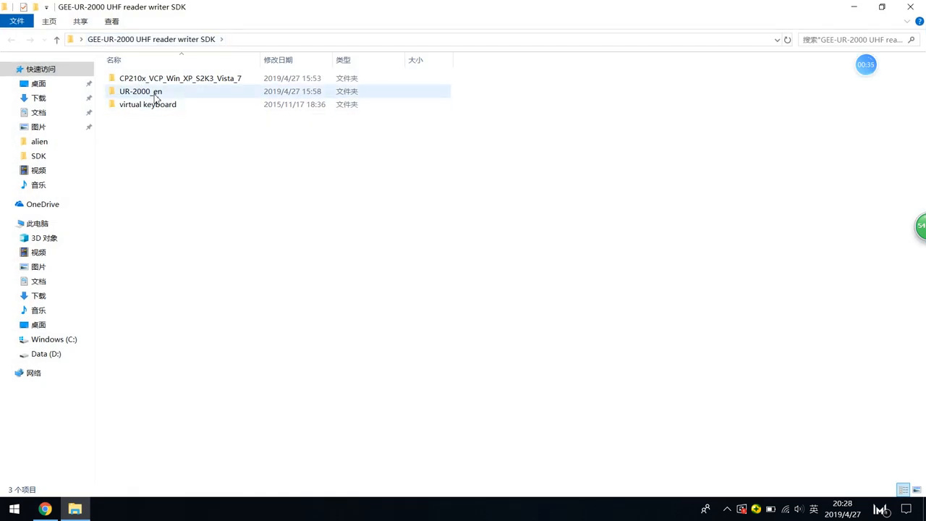
double_click(140, 90)
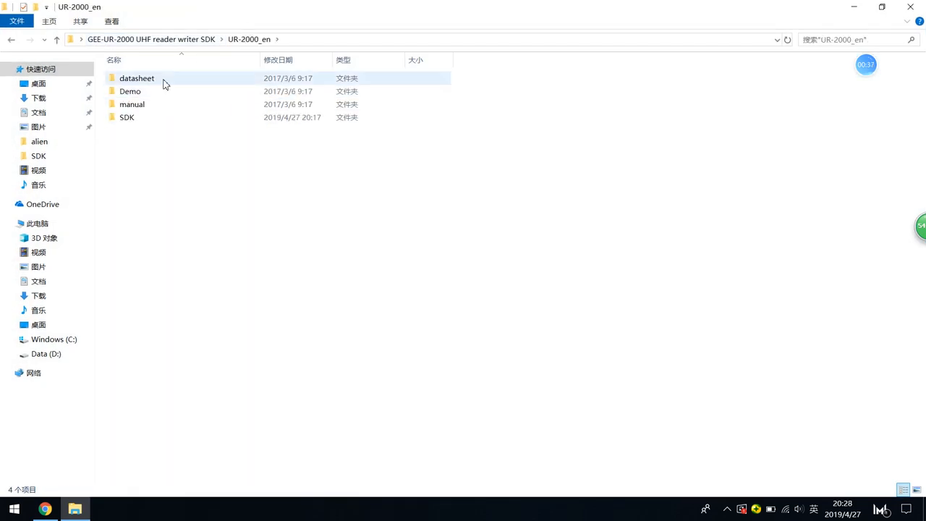
double_click(130, 91)
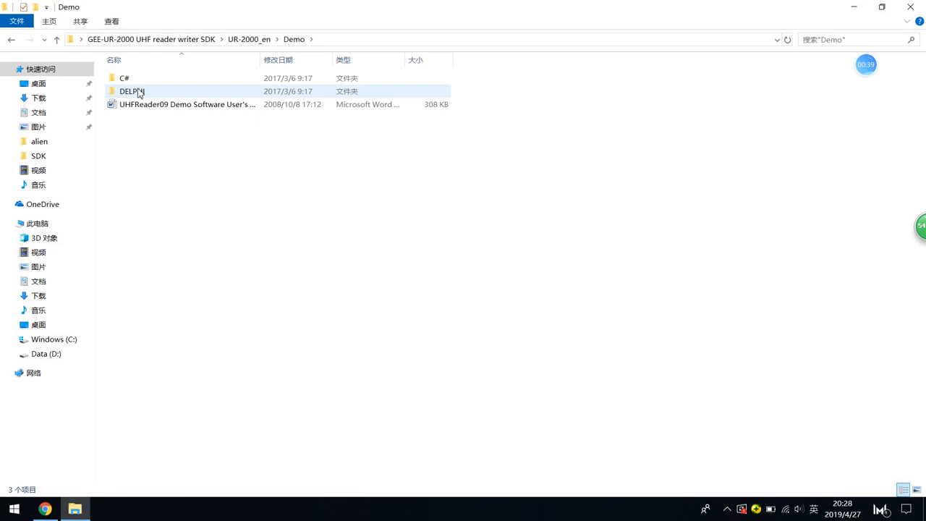
click(131, 91)
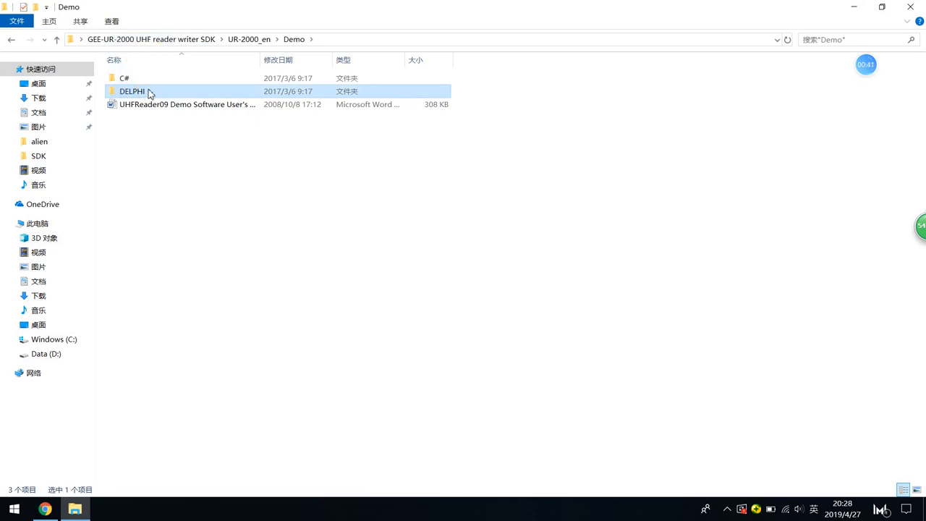
double_click(131, 91)
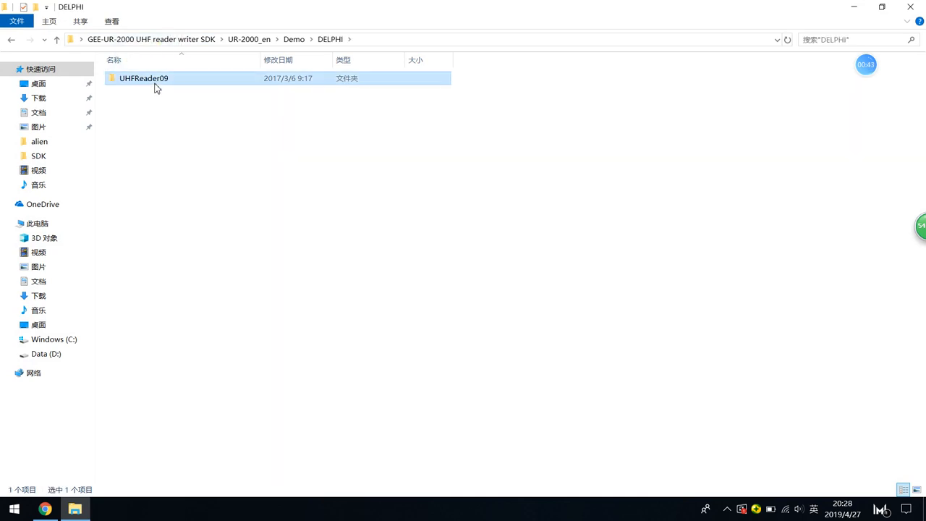
double_click(144, 78)
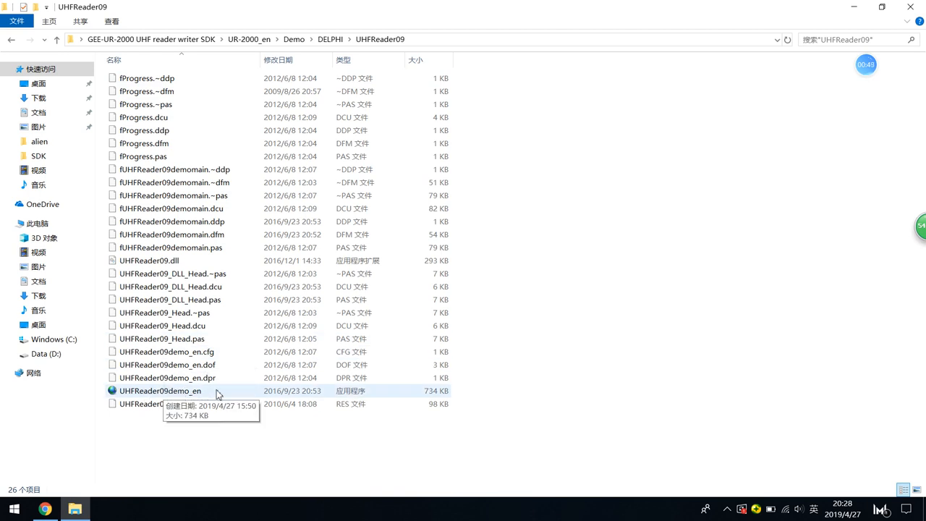
mouse_move(242, 398)
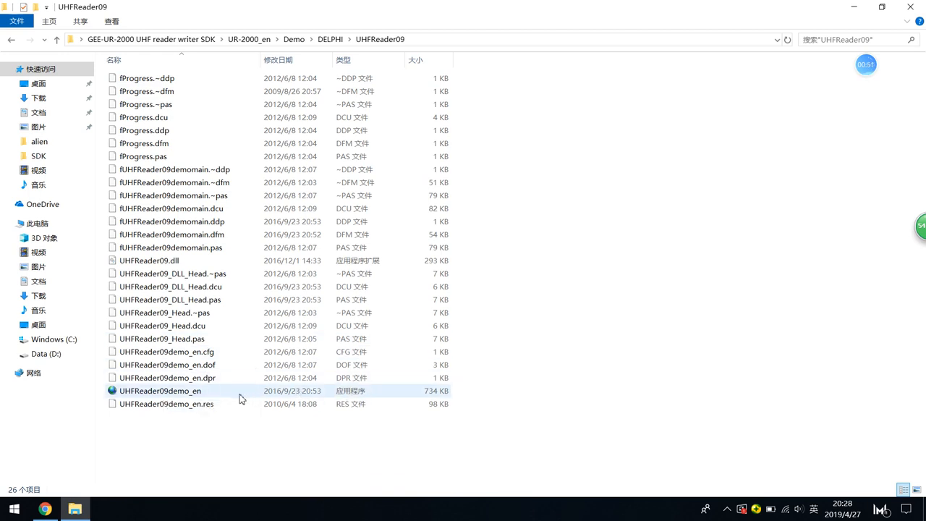
click(160, 391)
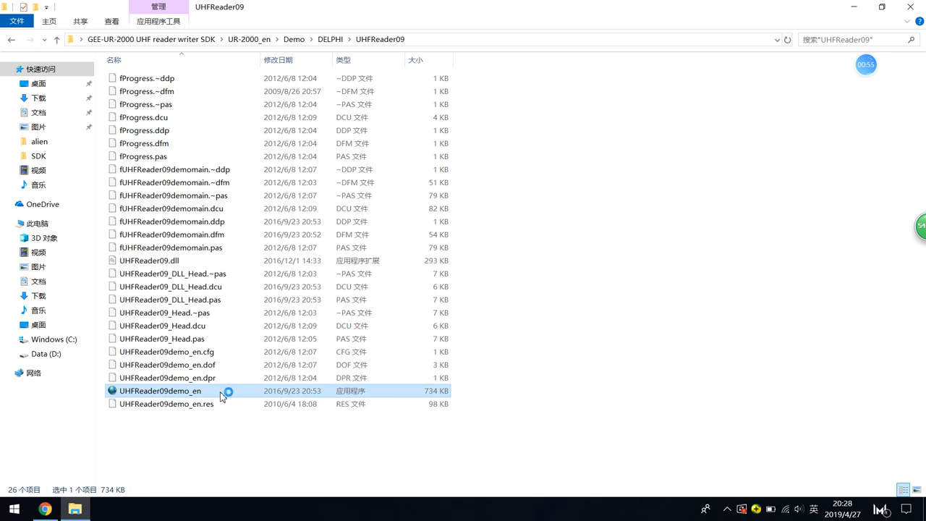
double_click(160, 391)
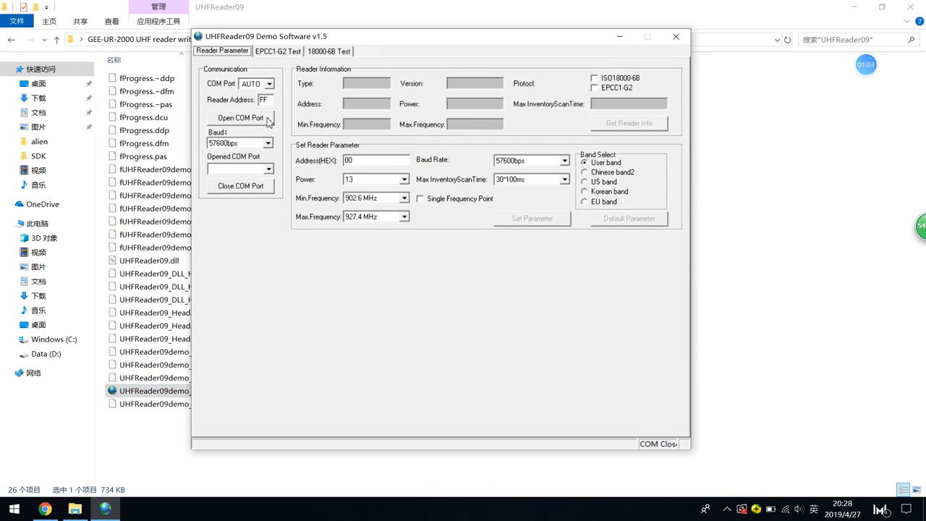
mouse_move(240, 120)
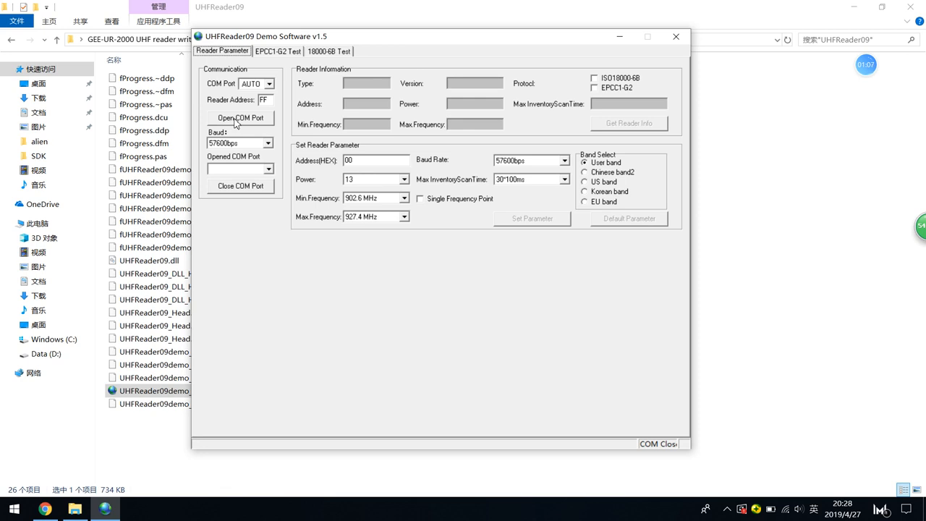
Open the COM port with AUTO detection to connect the reader on COM3.
click(241, 117)
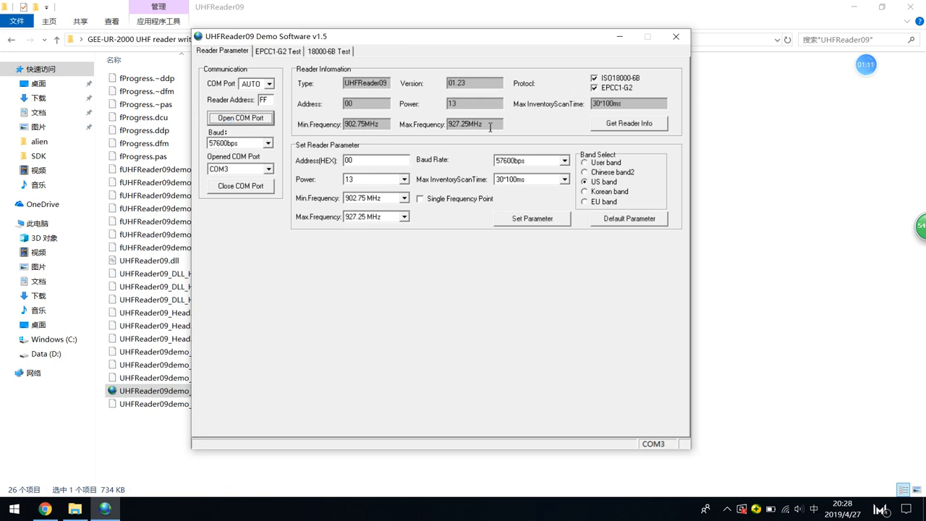
mouse_move(418, 94)
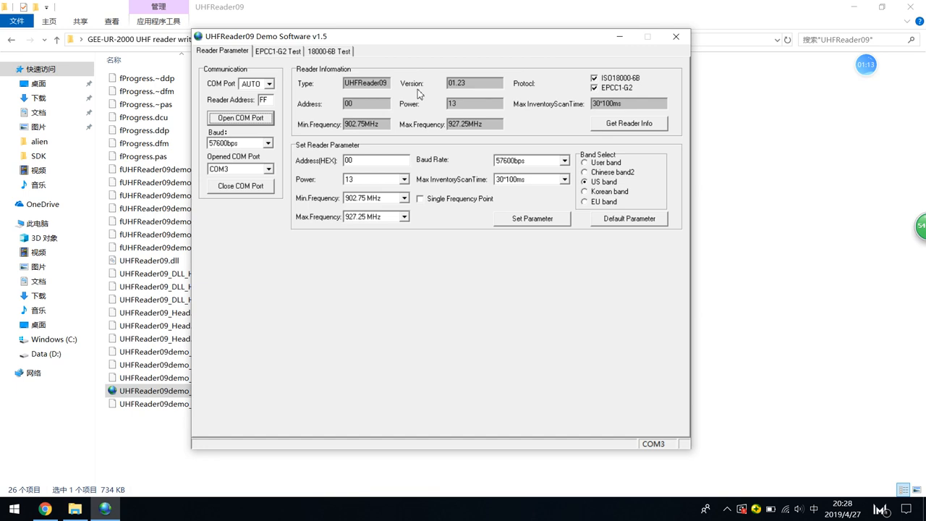
mouse_move(331, 131)
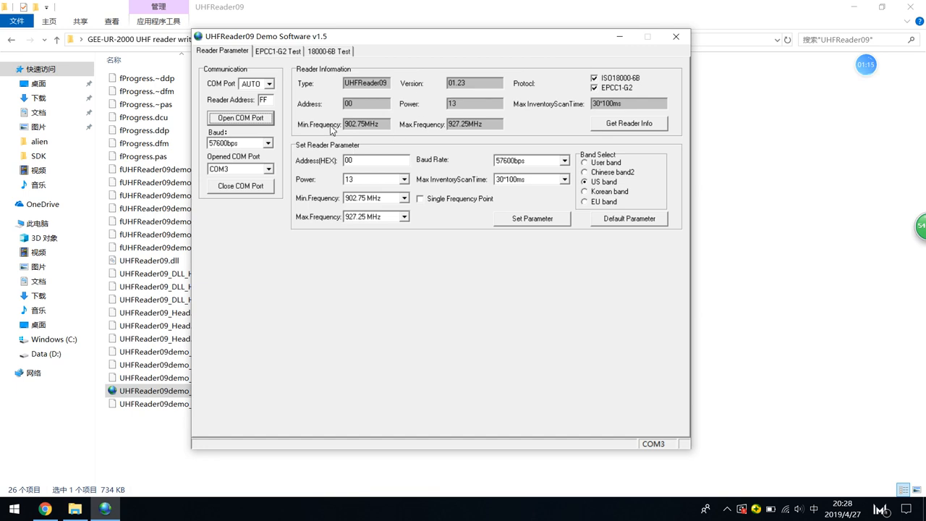
mouse_move(579, 203)
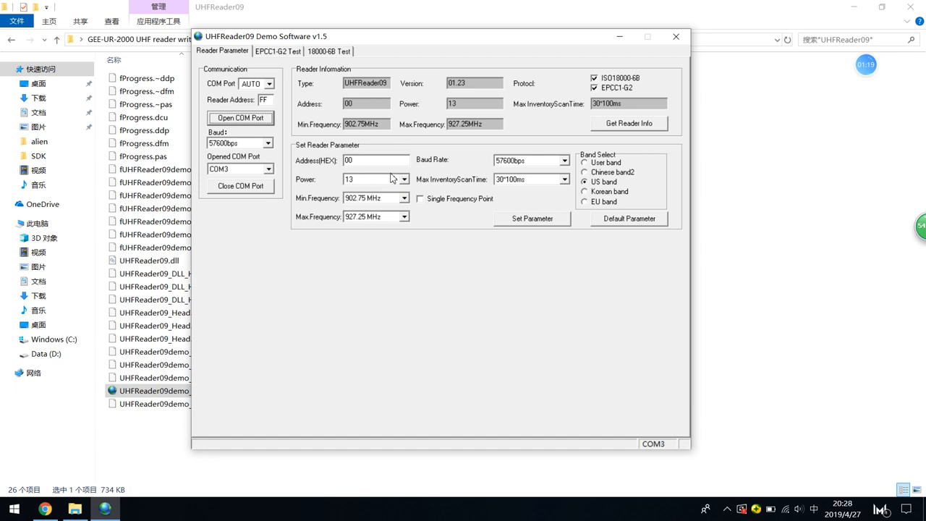
mouse_move(652, 166)
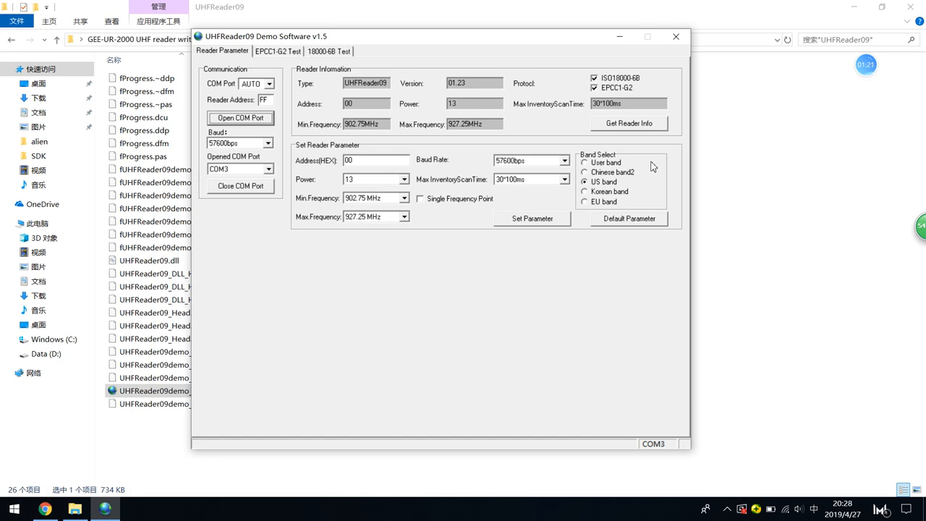
mouse_move(307, 155)
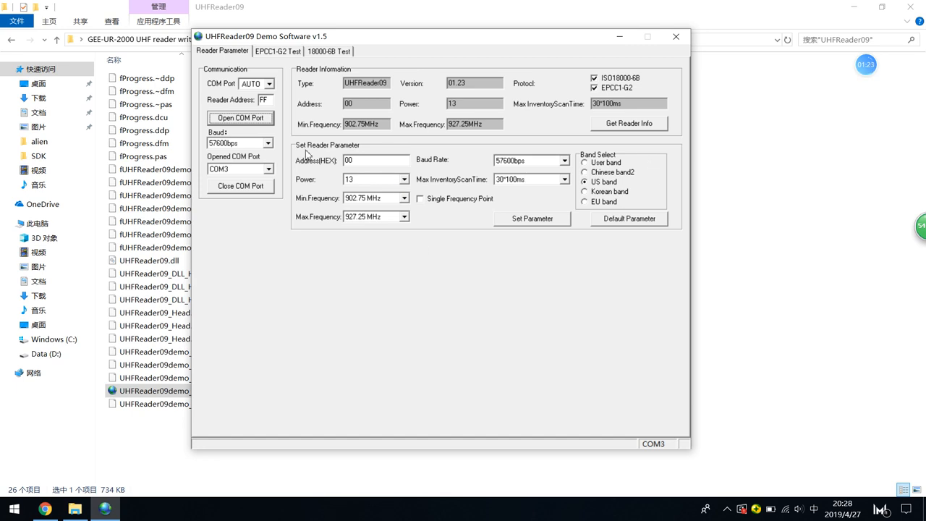
mouse_move(658, 269)
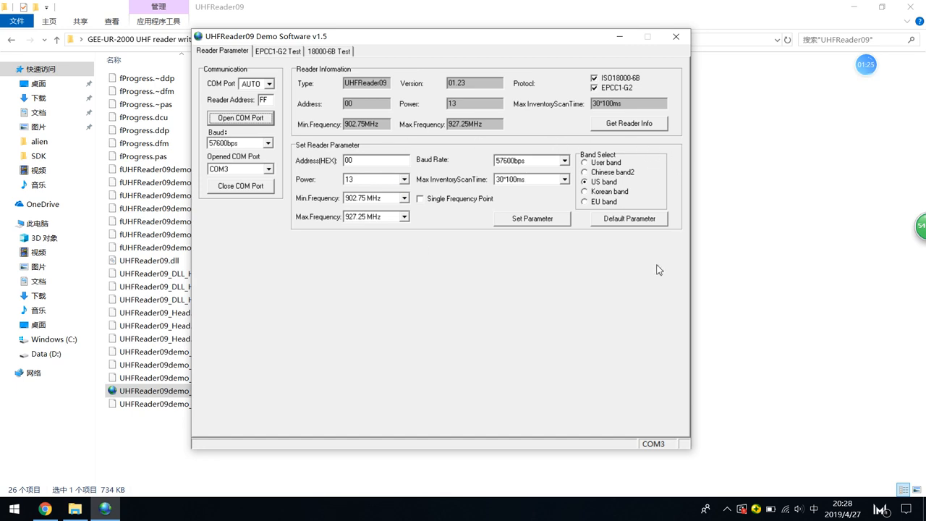
mouse_move(315, 162)
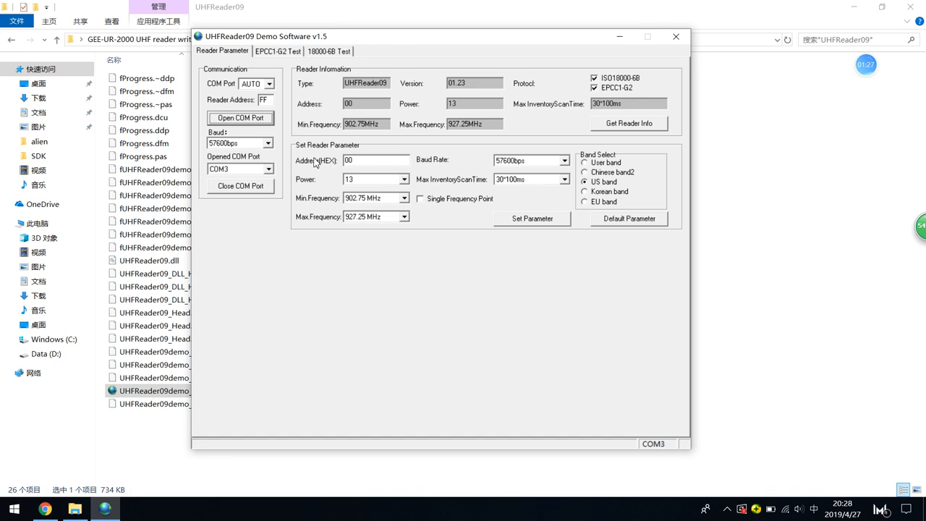
mouse_move(310, 188)
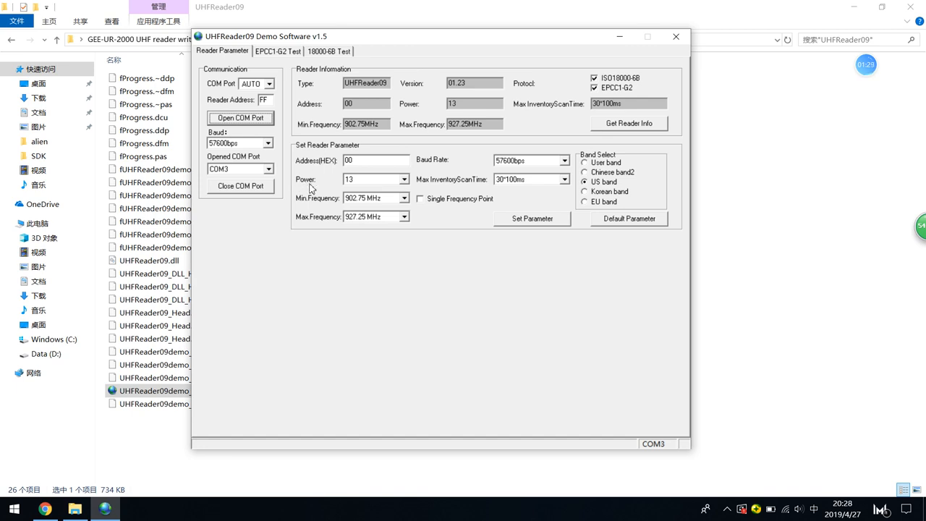
mouse_move(326, 193)
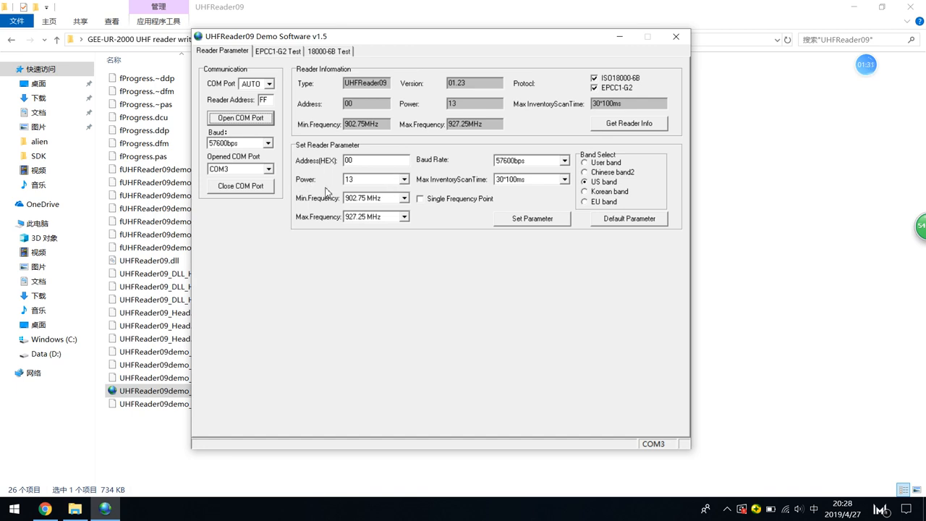
mouse_move(374, 183)
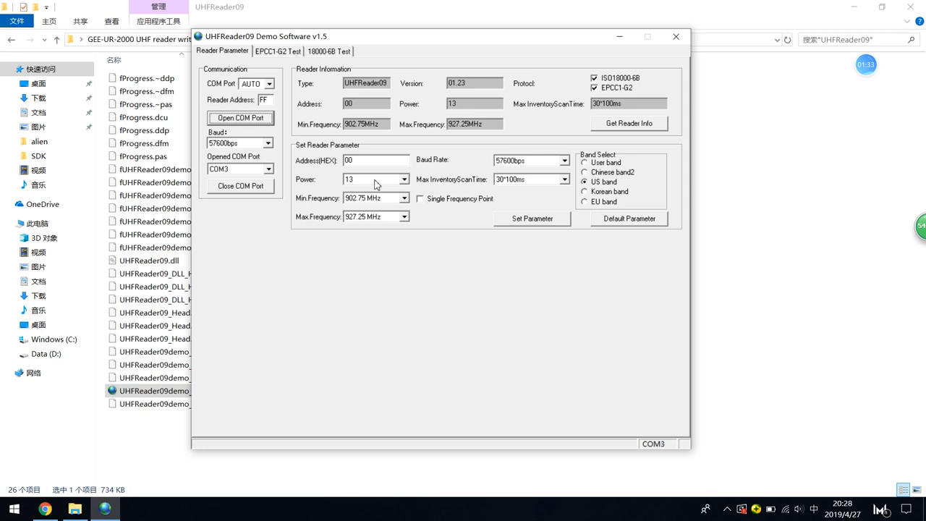
click(404, 179)
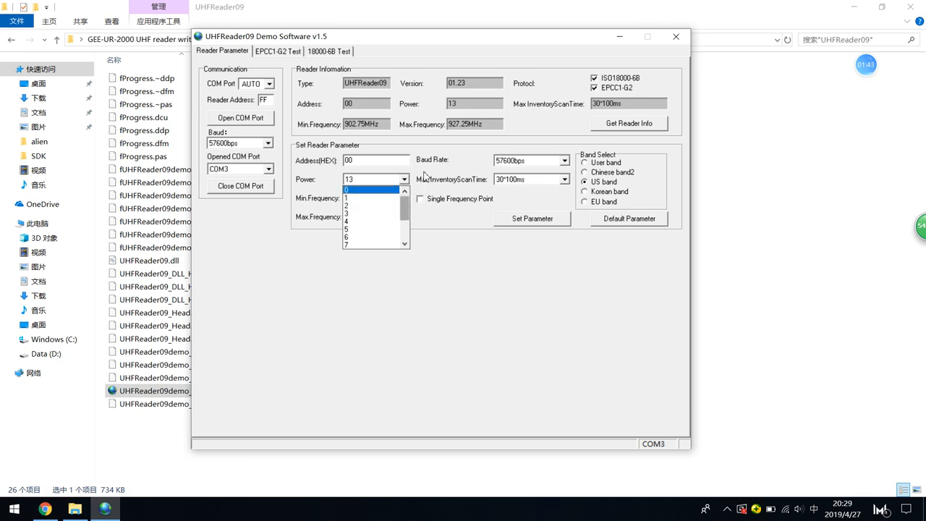
click(371, 179)
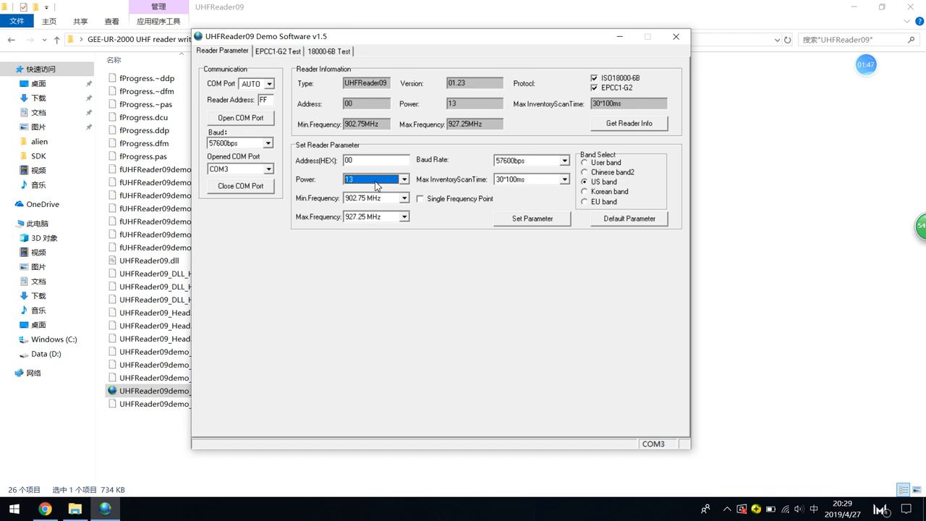
mouse_move(424, 203)
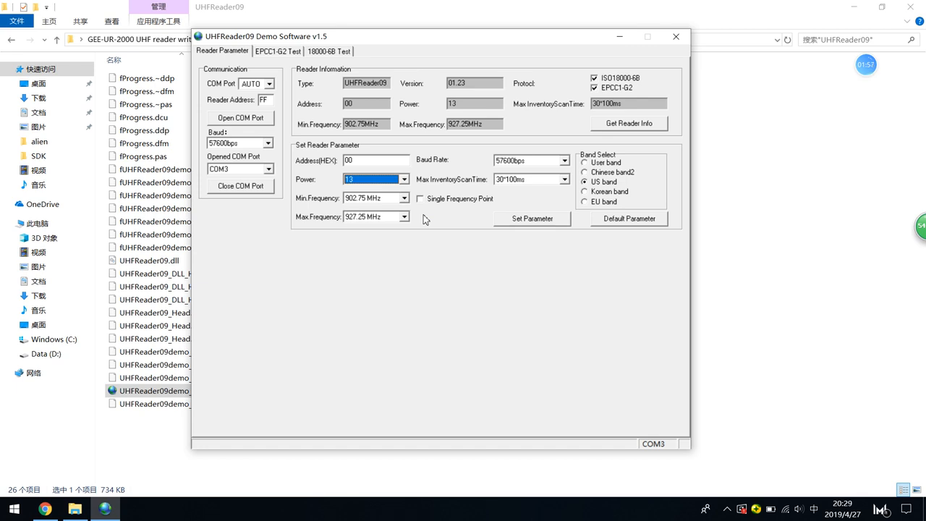
mouse_move(344, 192)
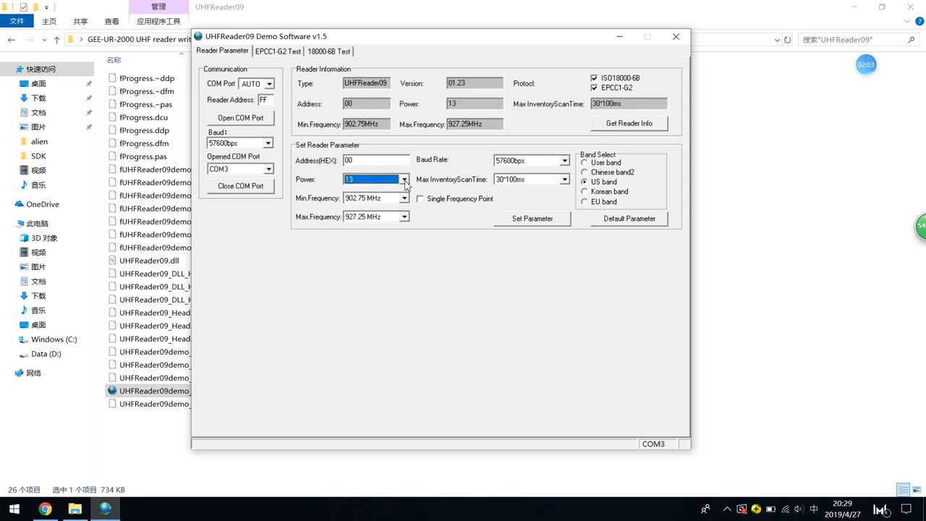
mouse_move(449, 217)
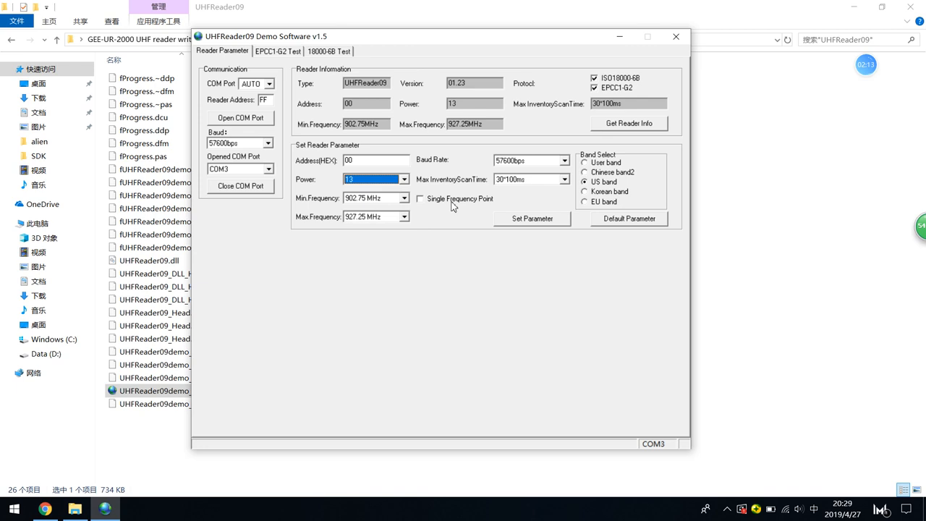
mouse_move(413, 202)
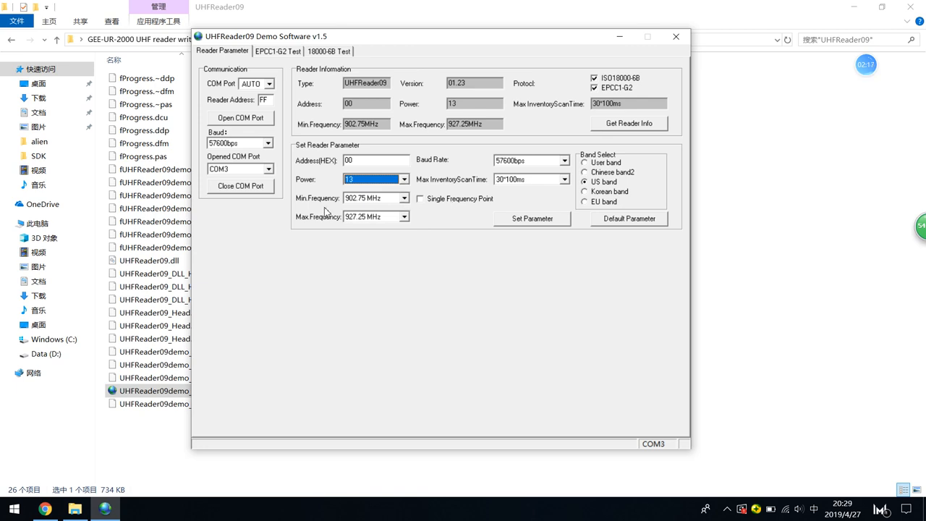
mouse_move(497, 181)
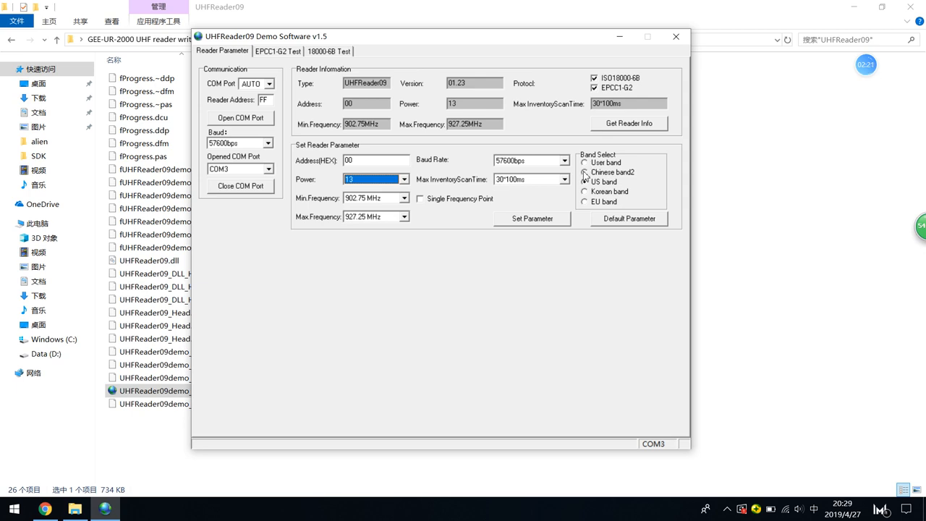
Select the US band, apply it with Set Parameter, and re-read reader info.
click(585, 181)
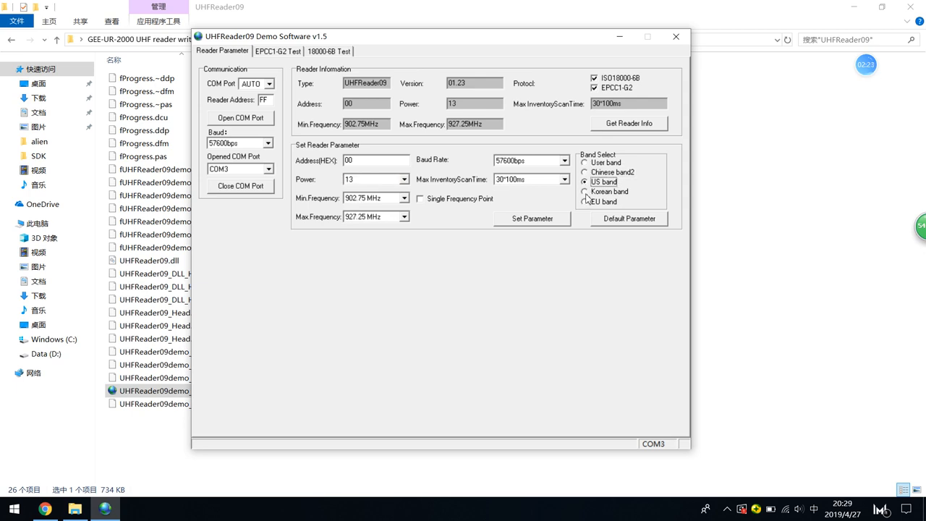
click(585, 201)
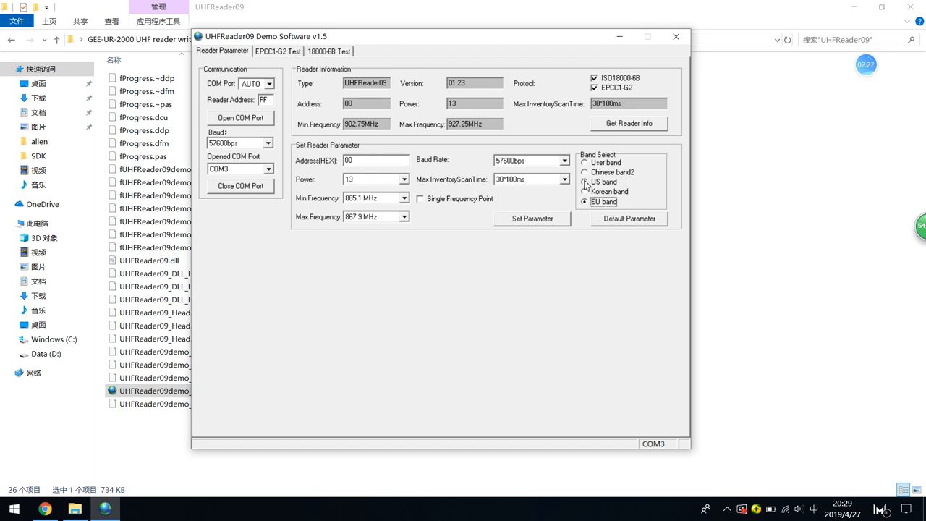
click(585, 182)
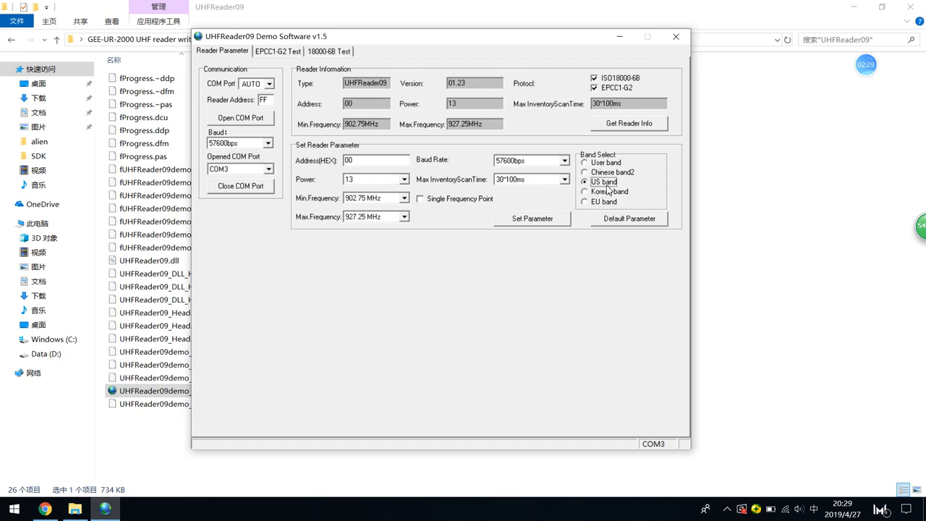
click(532, 218)
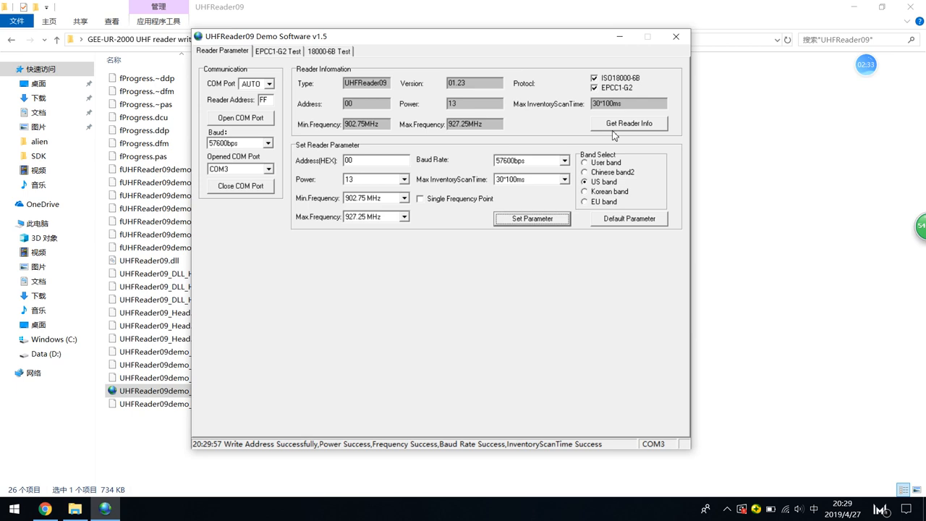
click(628, 123)
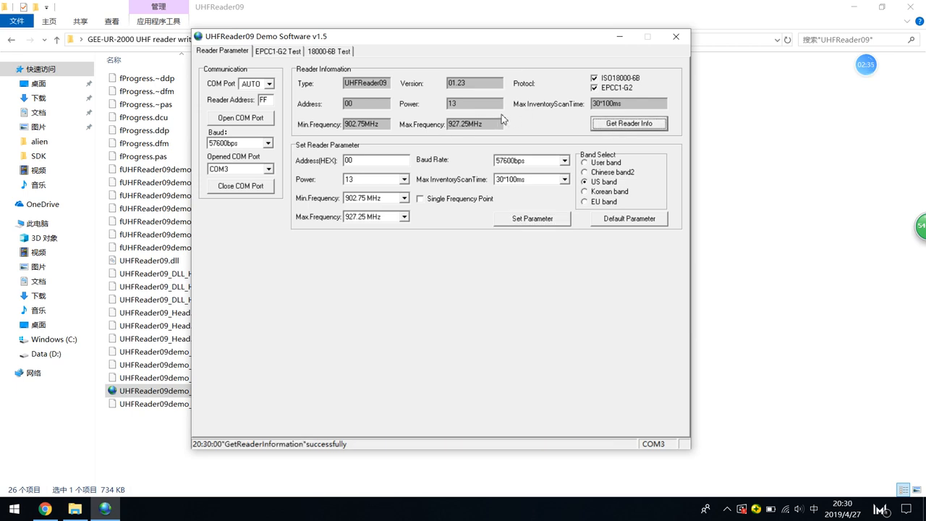
mouse_move(264, 62)
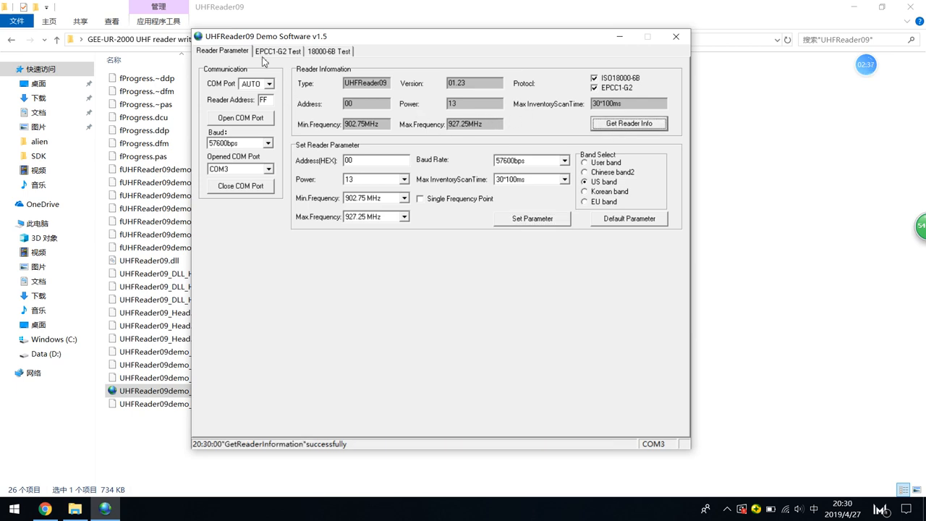
Switch to the EPCC1-G2 Test tab.
click(278, 51)
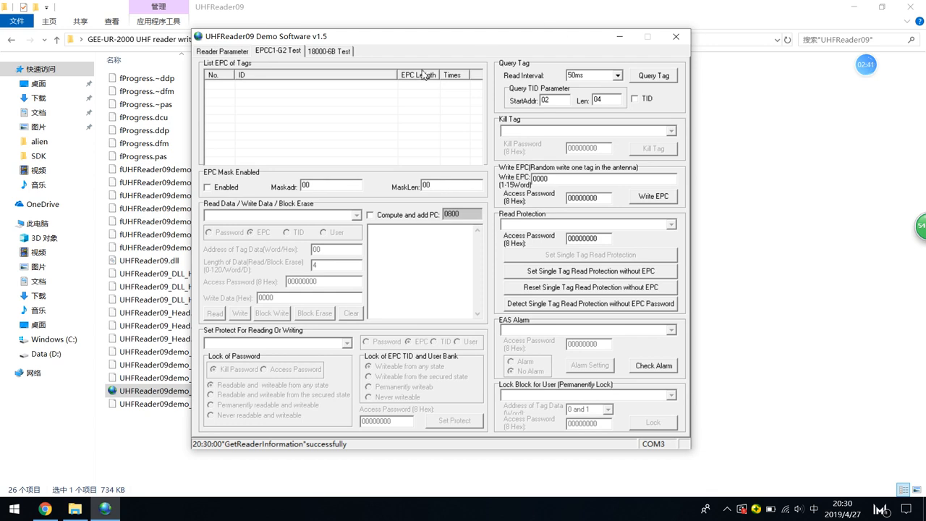
mouse_move(331, 101)
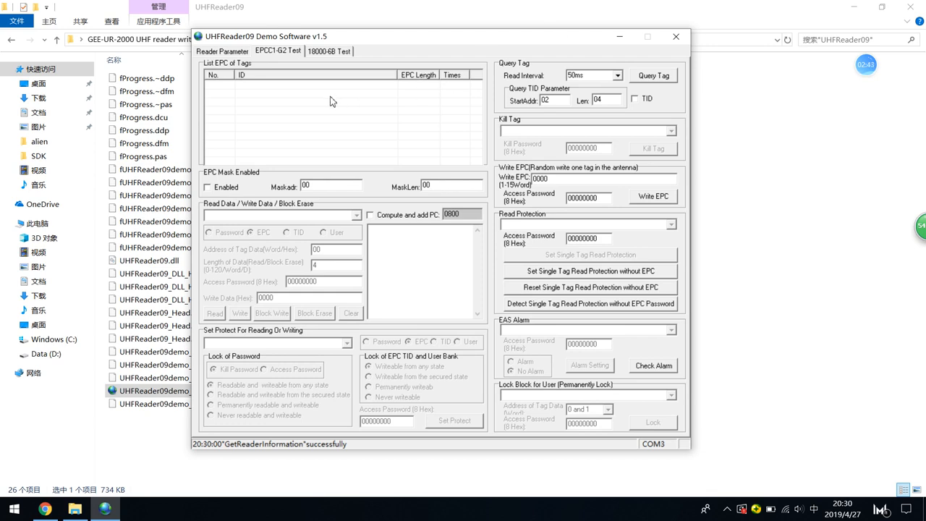
mouse_move(326, 70)
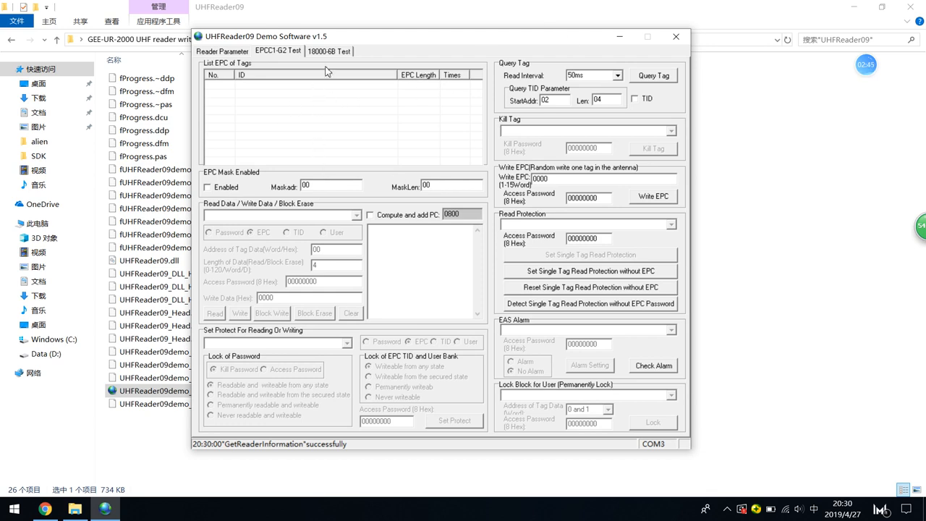
Switch to the 18000-6B Test tab.
click(330, 51)
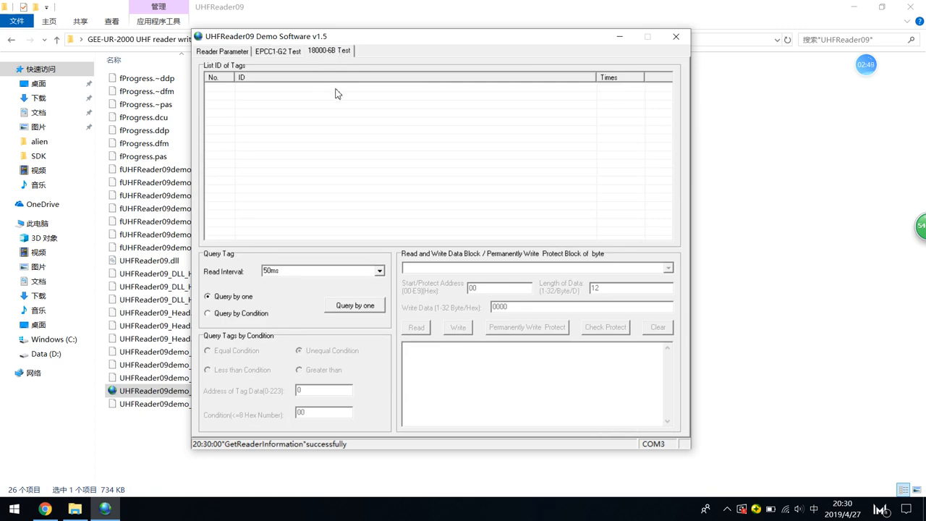
mouse_move(288, 145)
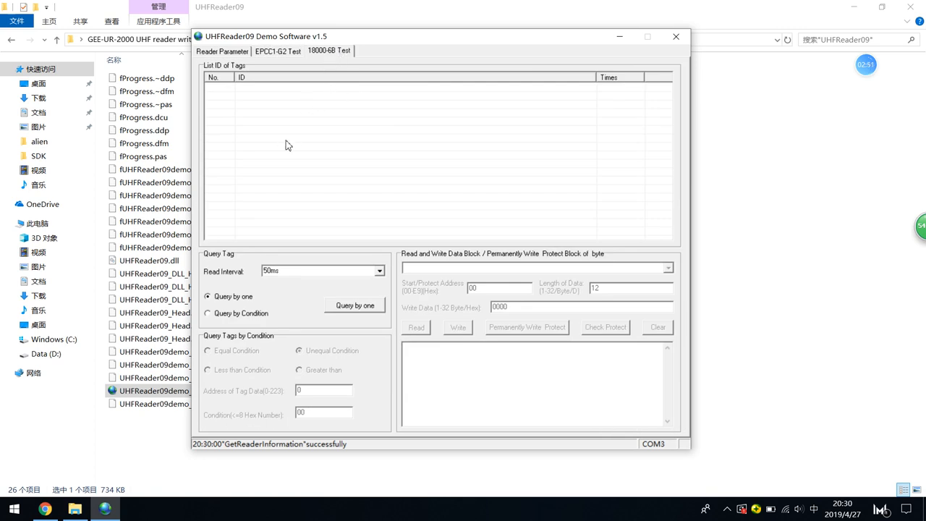
mouse_move(331, 93)
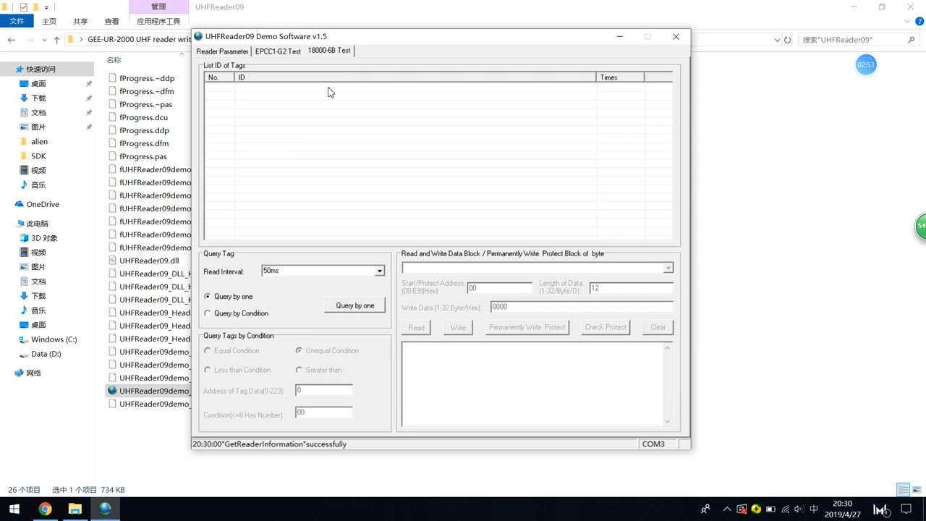
mouse_move(254, 128)
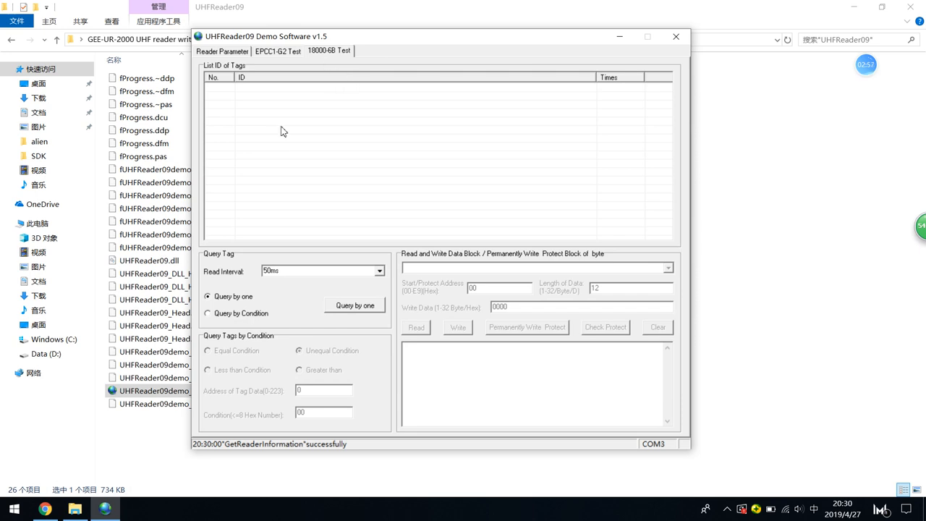
mouse_move(303, 113)
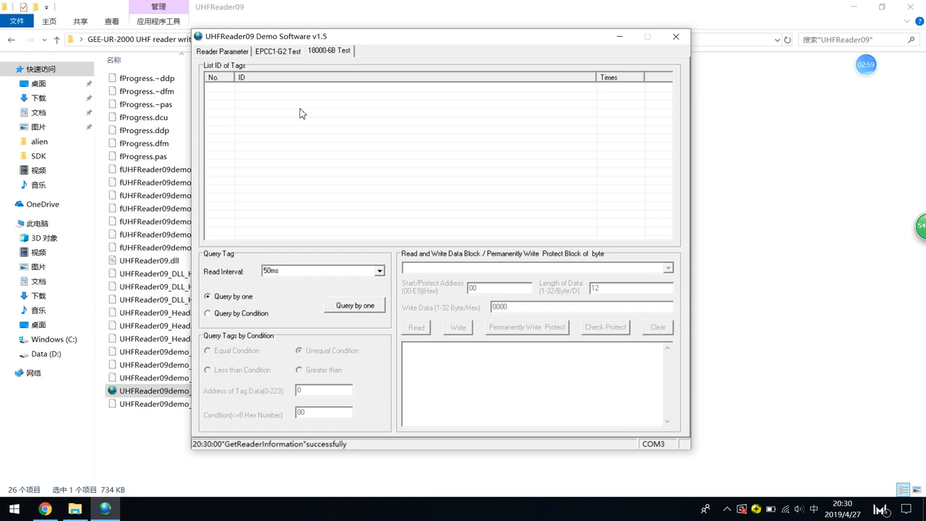
mouse_move(325, 151)
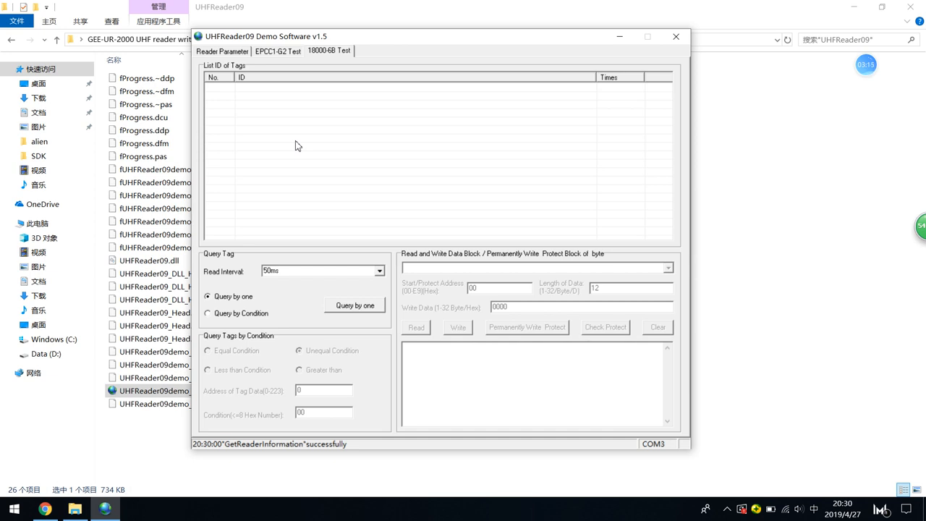
mouse_move(315, 55)
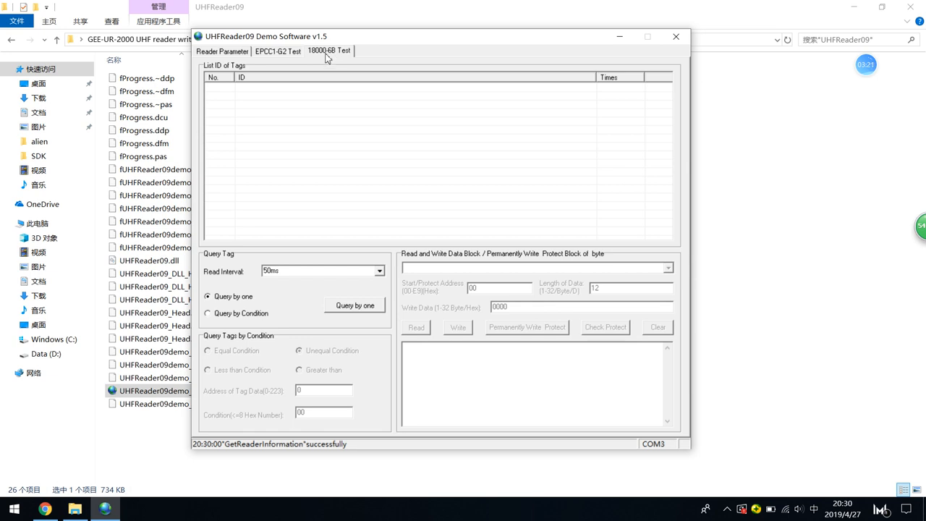
mouse_move(318, 56)
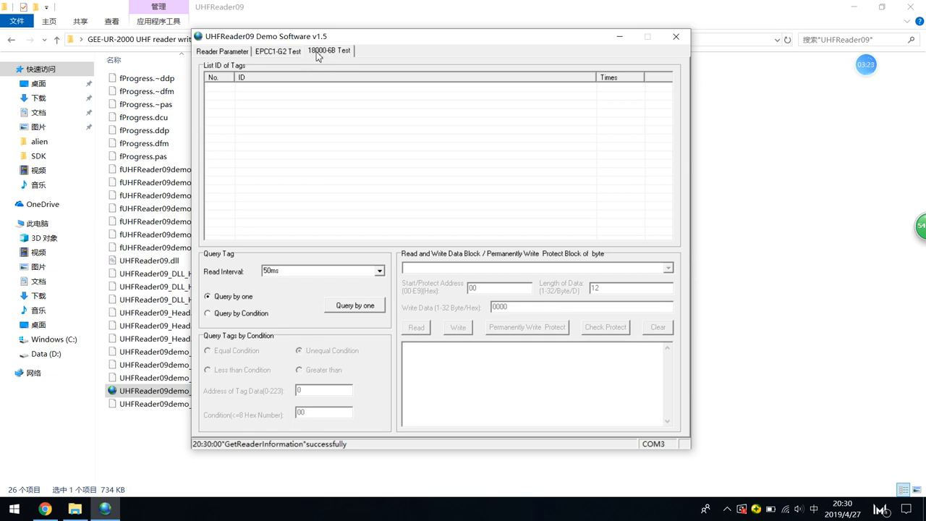
mouse_move(324, 57)
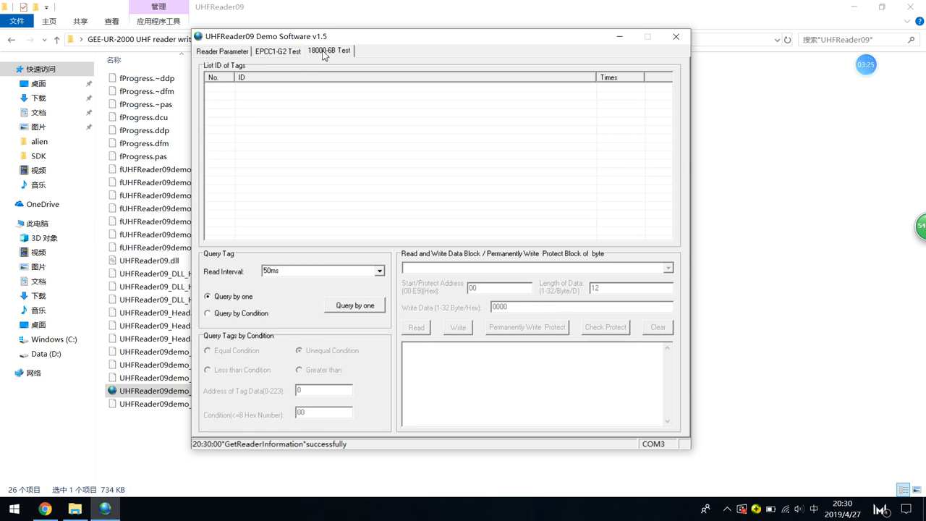
mouse_move(314, 67)
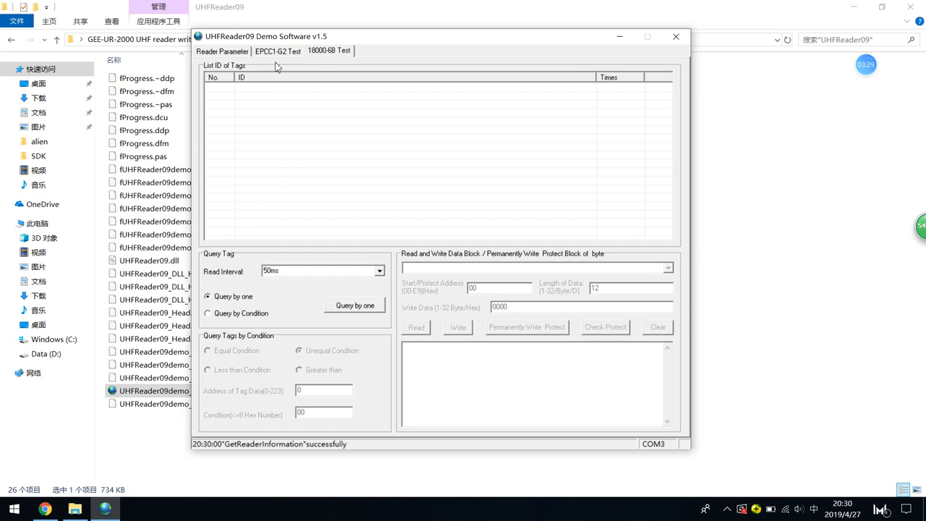
mouse_move(281, 56)
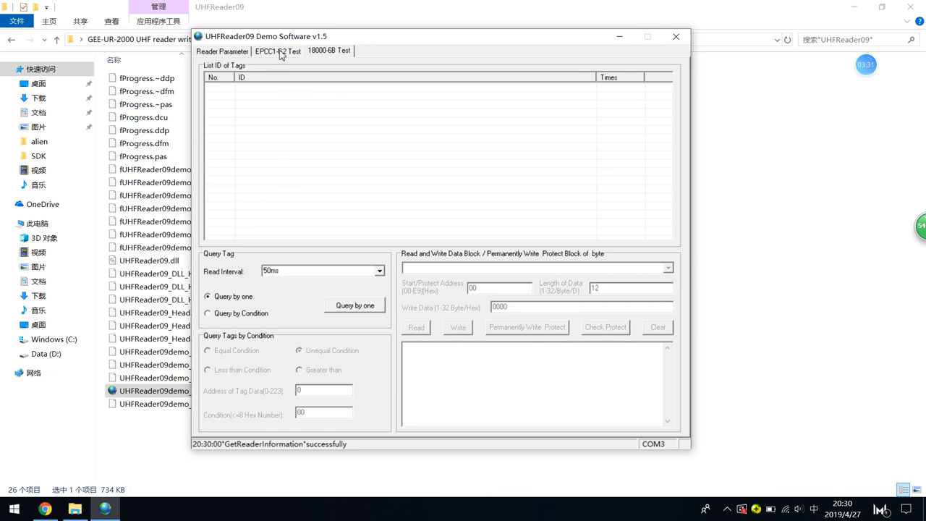
Check the Reader Parameter tab, then return to the EPCC1-G2 Test tab.
click(222, 50)
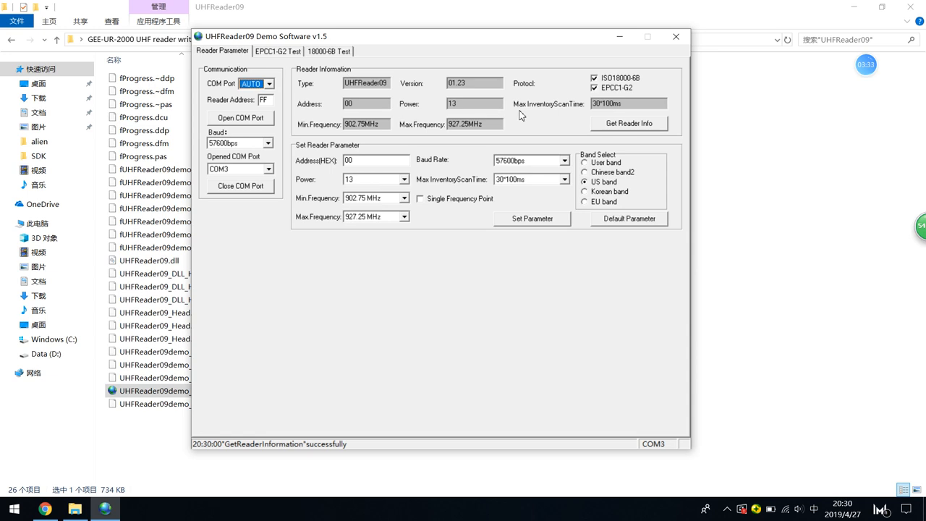
mouse_move(680, 192)
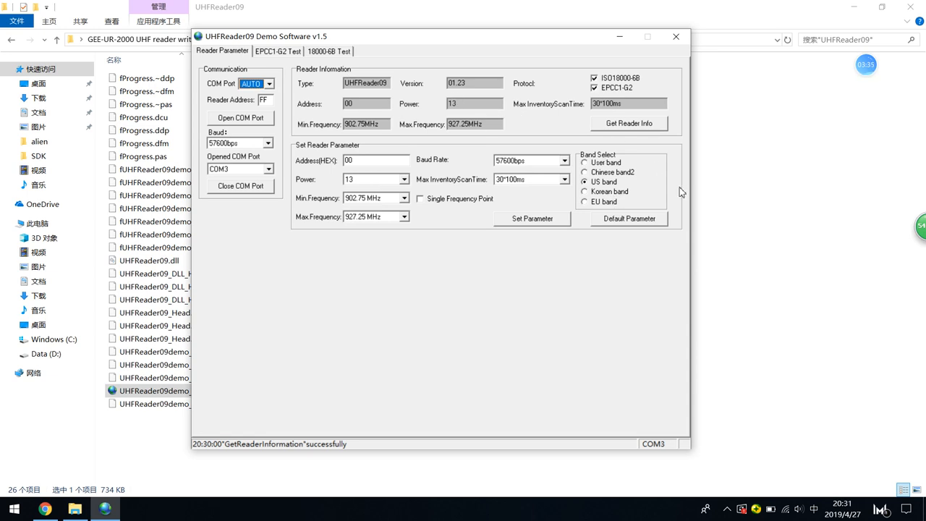
mouse_move(491, 169)
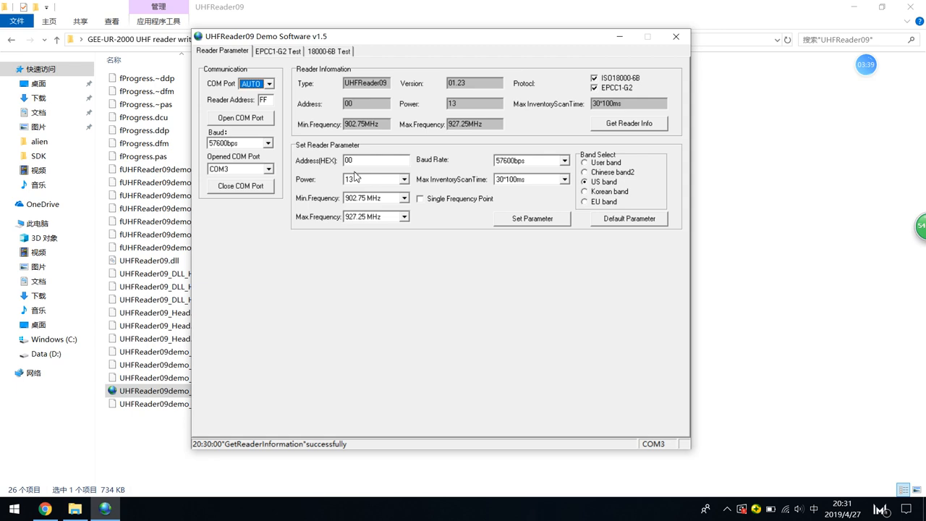
mouse_move(813, 280)
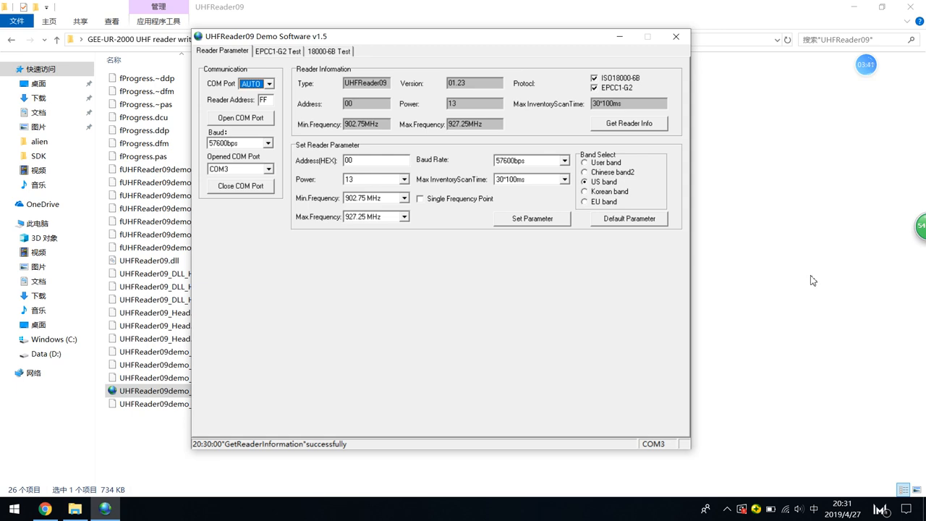
mouse_move(320, 164)
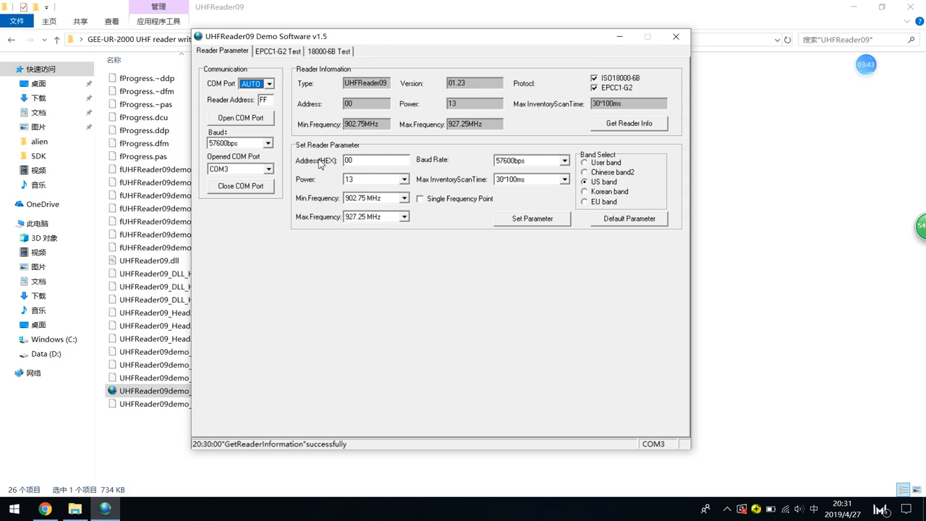
click(278, 51)
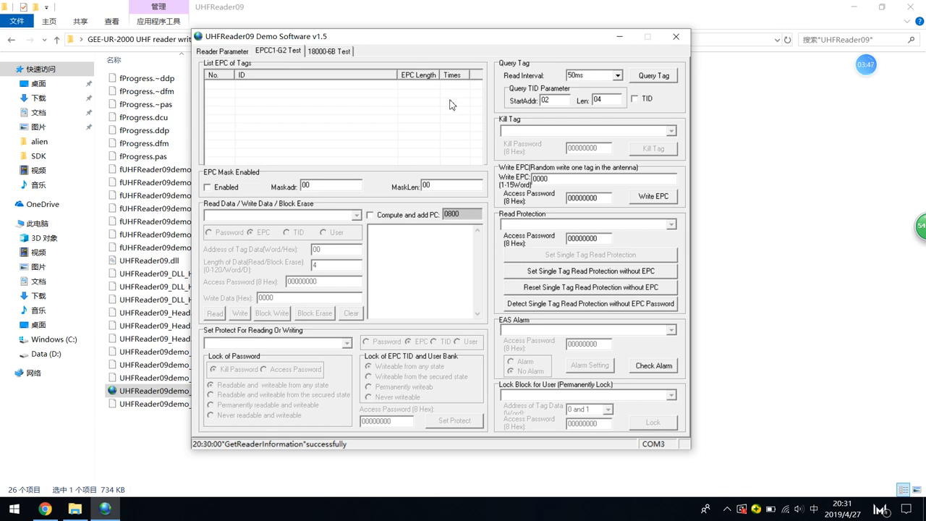
mouse_move(235, 58)
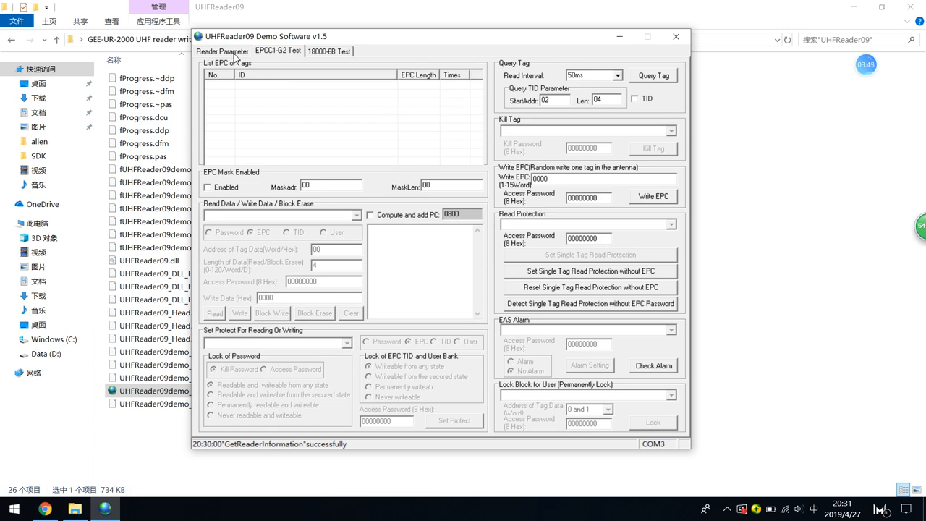